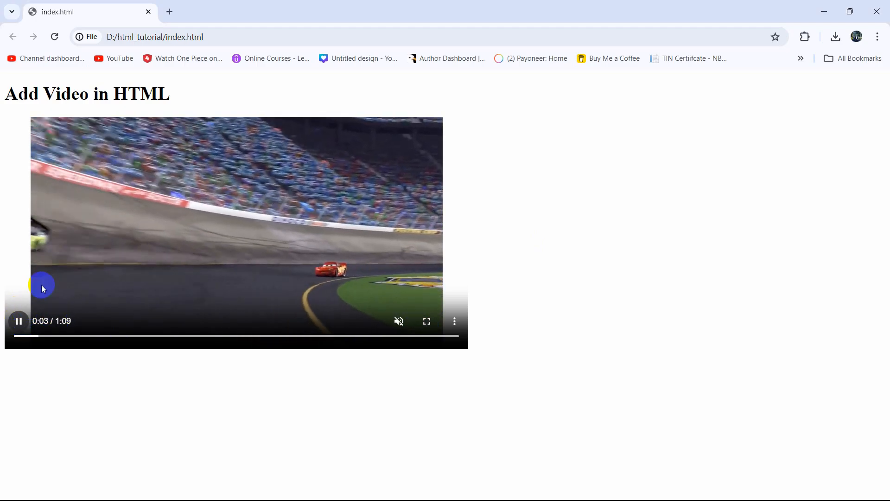
Step: Pause the race-car video playing on the Add Video in HTML page
{"action": "left_click", "coordinate": [18, 321]}
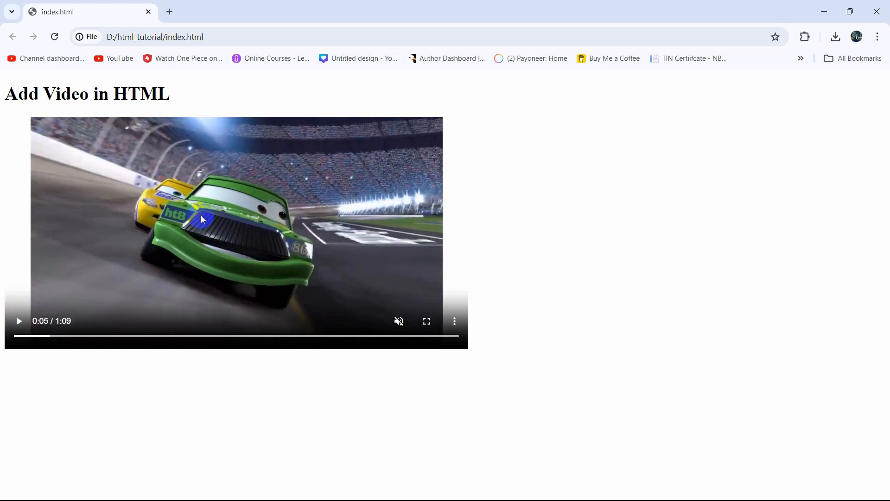
{"action": "mouse_move", "coordinate": [174, 487]}
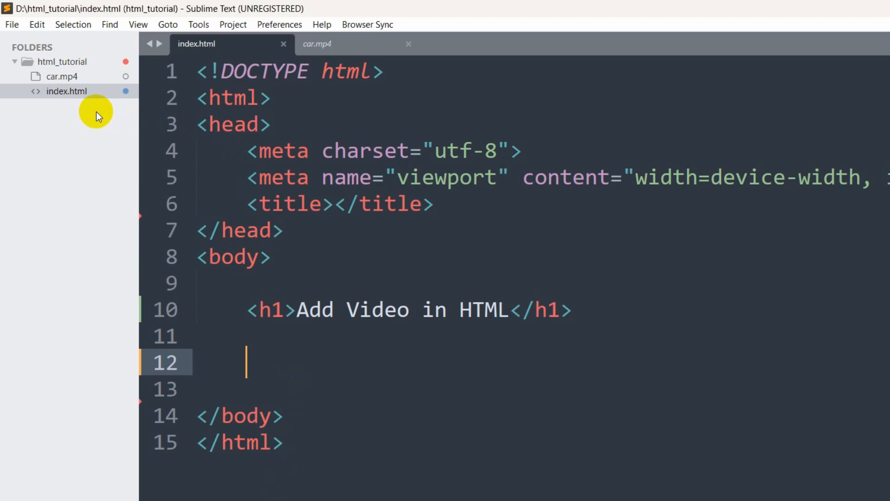
{"action": "mouse_move", "coordinate": [88, 94]}
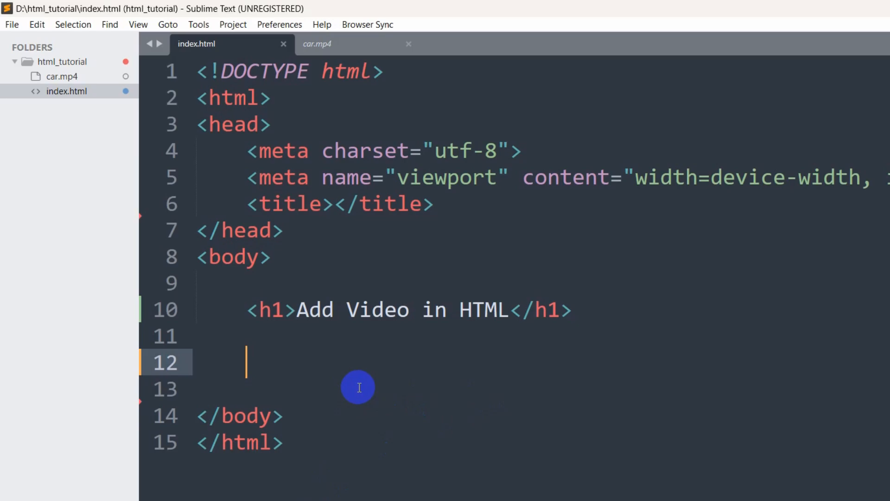
Step: Add an empty <video> element below the heading
{"action": "type", "text": "<"}
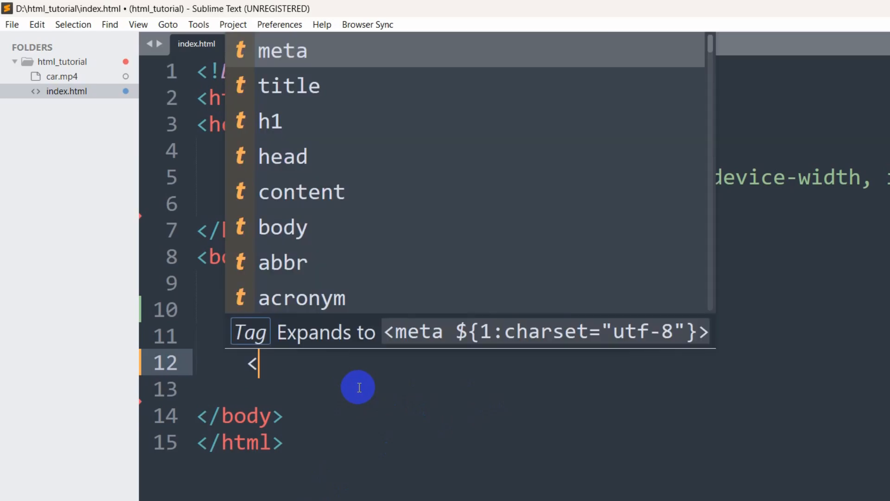
{"action": "type", "text": "video></video>"}
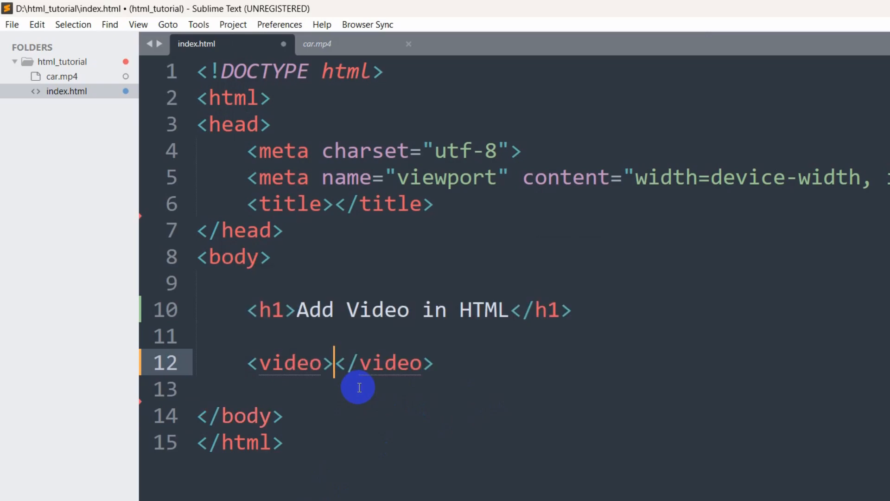
{"action": "key", "text": "enter"}
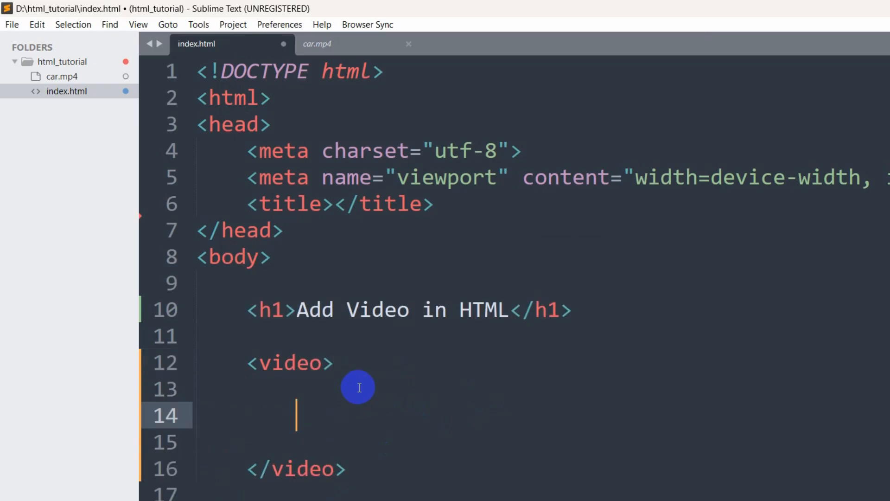
Step: Give the video a <source> with src="car.mp4" and type="video/mp4", then save
{"action": "type", "text": "source src=\"\" type=\"\">"}
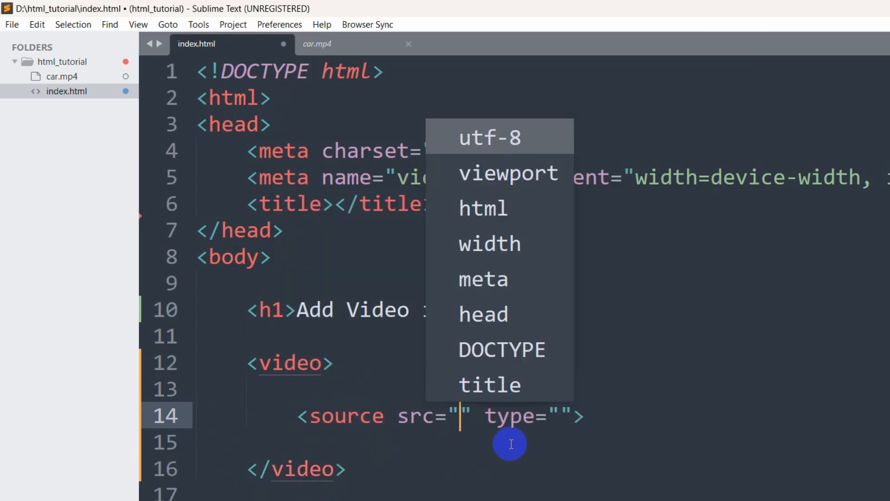
{"action": "mouse_move", "coordinate": [468, 412]}
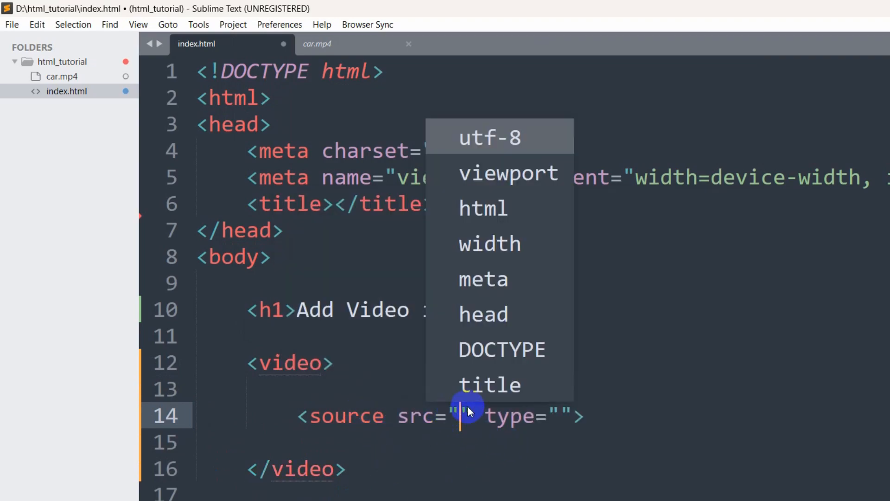
{"action": "mouse_move", "coordinate": [101, 163]}
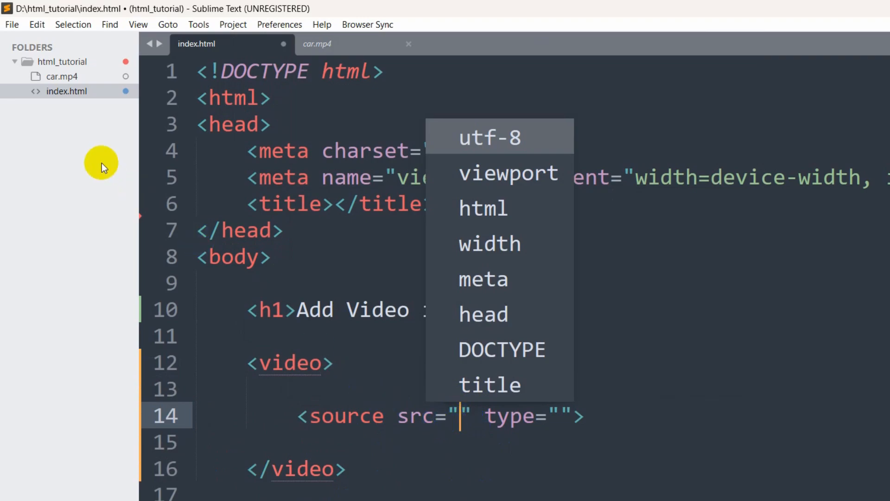
{"action": "mouse_move", "coordinate": [61, 77]}
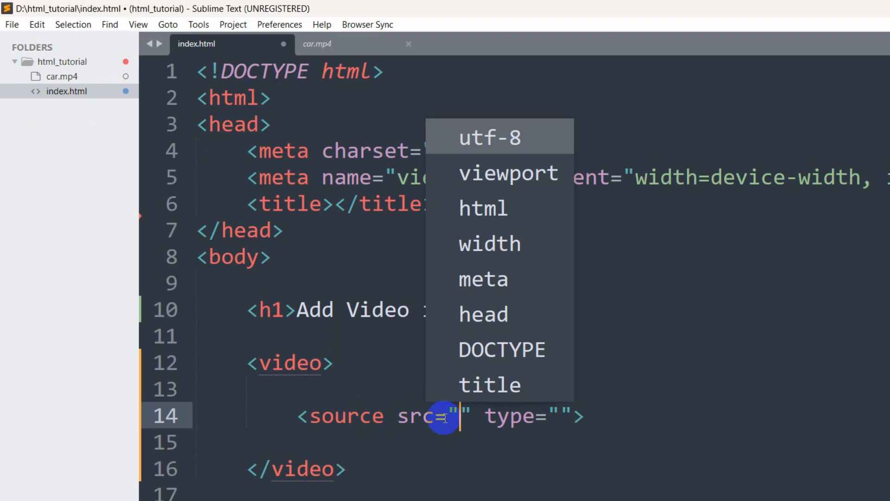
{"action": "type", "text": "car."}
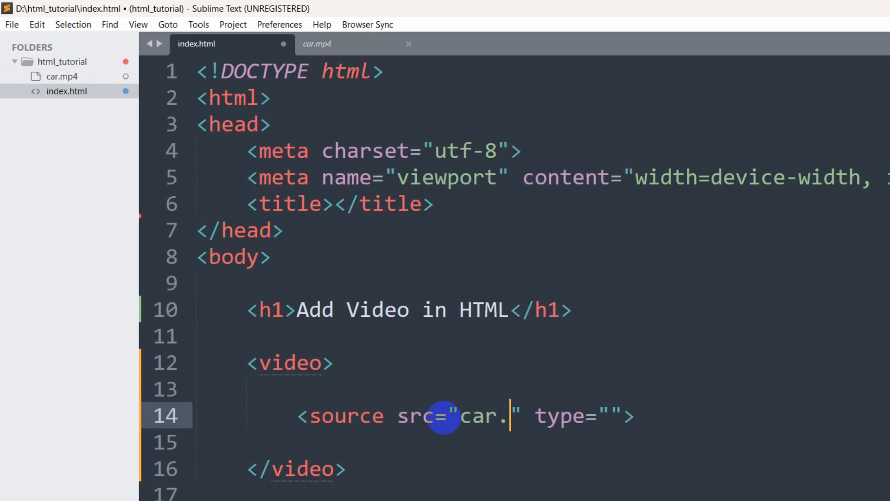
{"action": "type", "text": "mp4"}
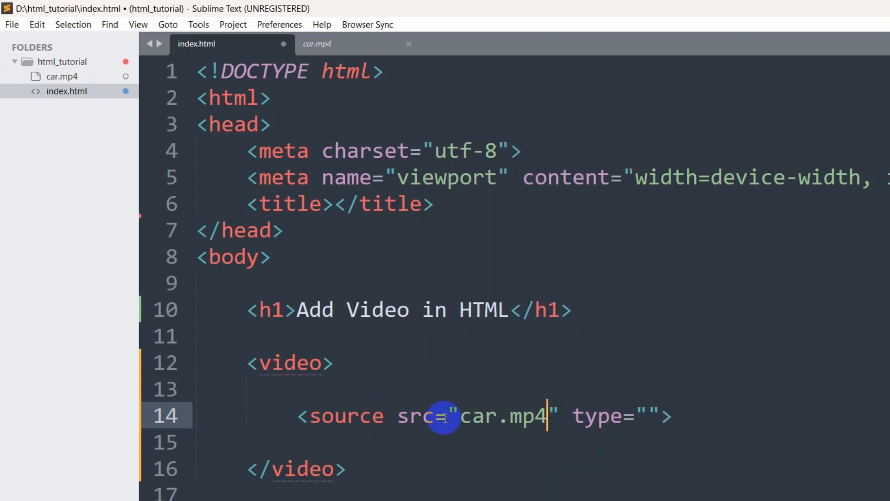
{"action": "mouse_move", "coordinate": [62, 76]}
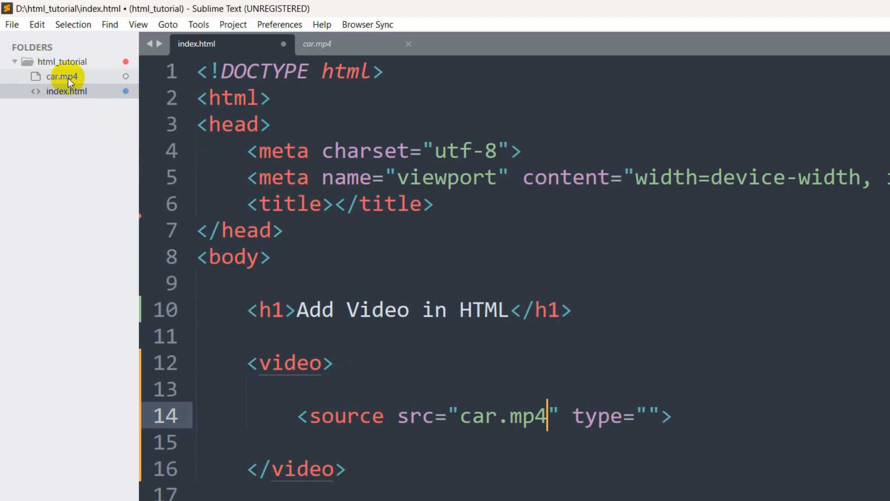
{"action": "mouse_move", "coordinate": [647, 415]}
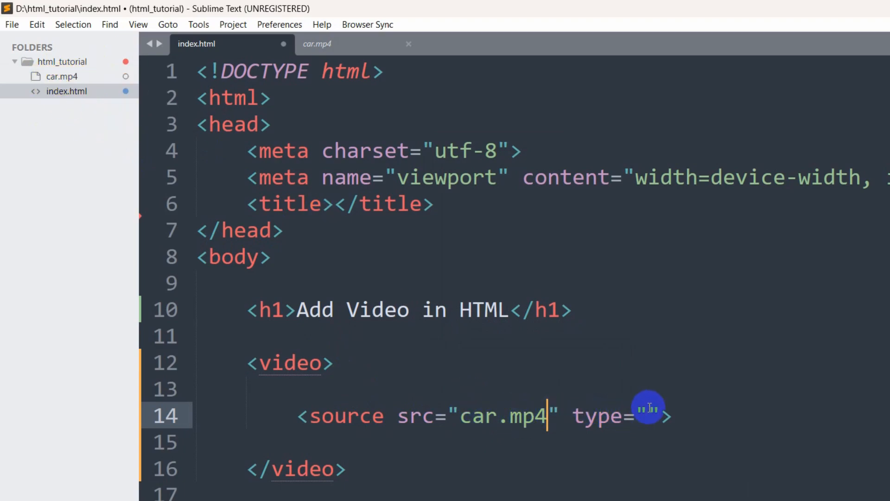
{"action": "type", "text": "video/"}
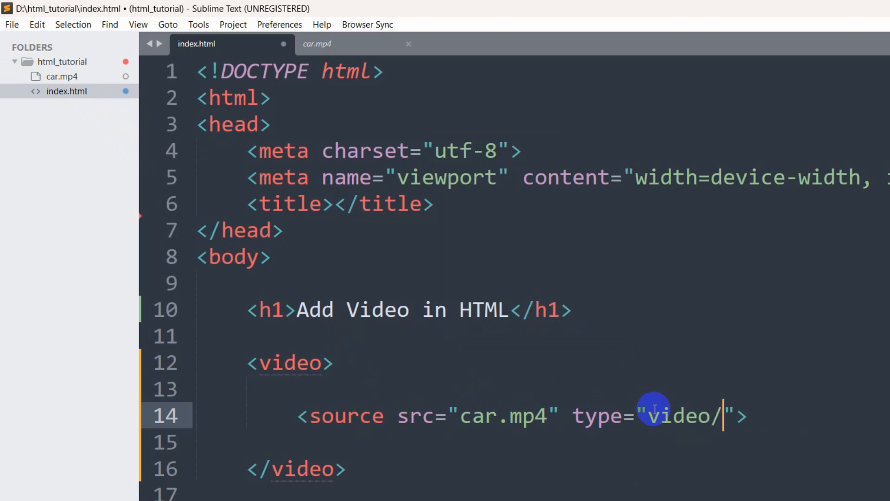
{"action": "type", "text": "mp4"}
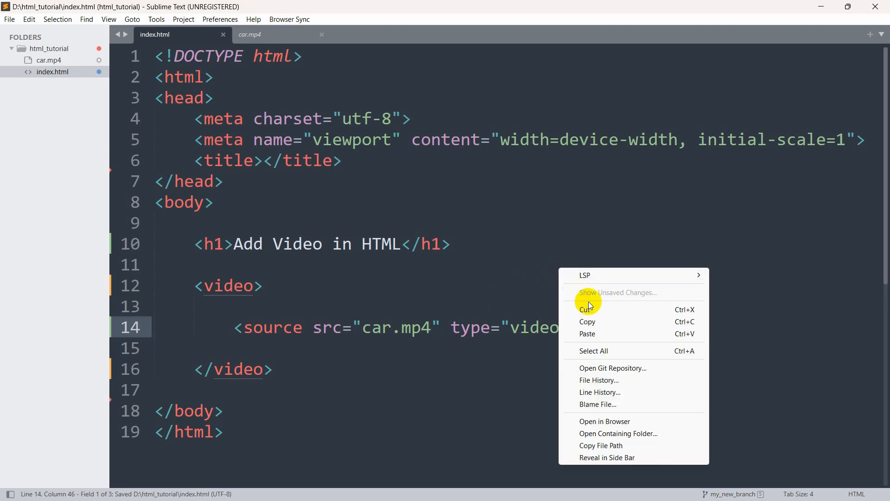
{"action": "mouse_move", "coordinate": [628, 421]}
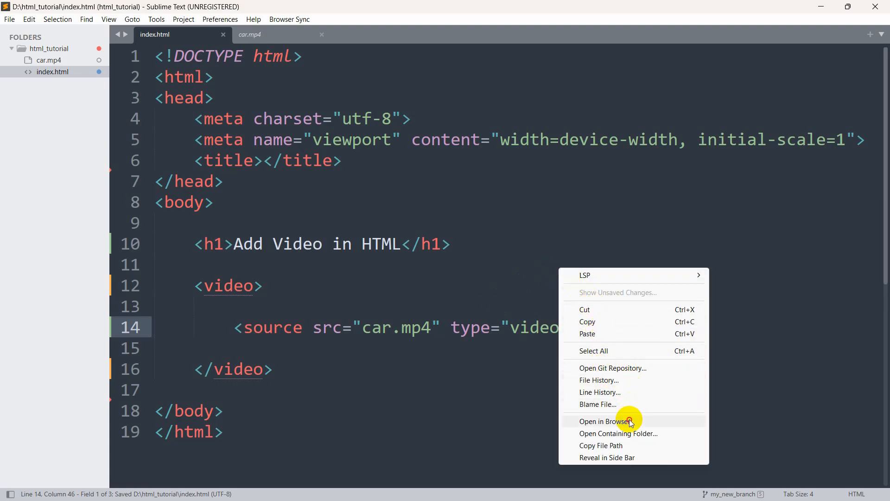
Step: View the updated page in Chrome showing the video at its natural size, then return to the editor
{"action": "left_click", "coordinate": [604, 421]}
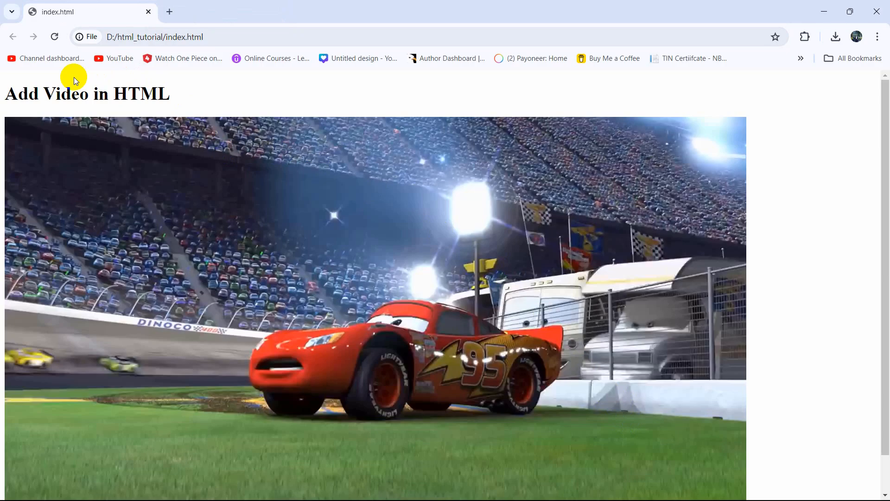
{"action": "mouse_move", "coordinate": [179, 100]}
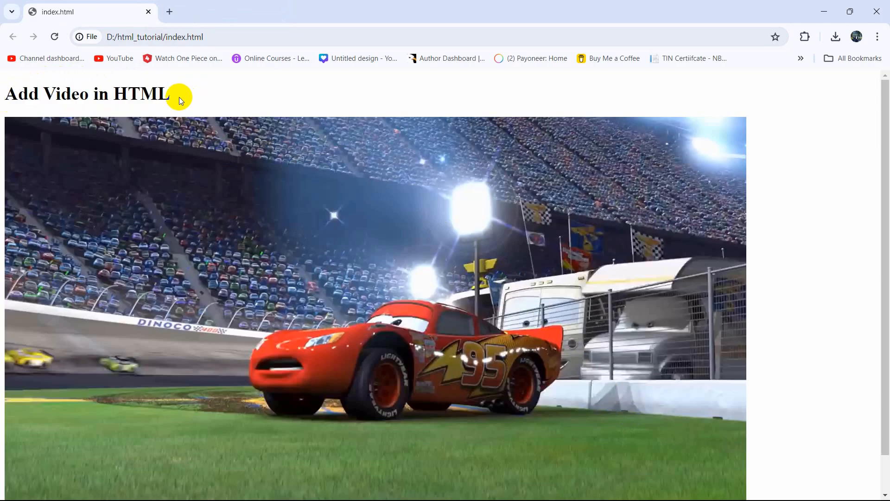
{"action": "scroll", "scroll_direction": "down", "scroll_amount": 3}
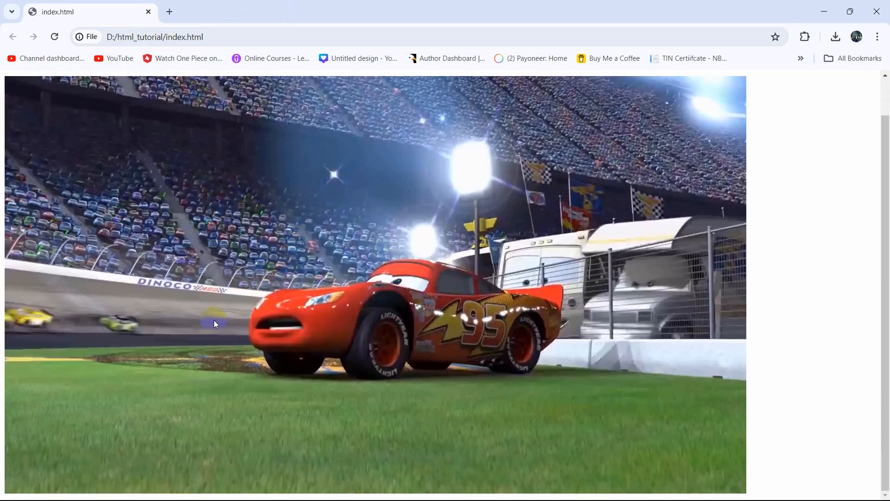
{"action": "mouse_move", "coordinate": [333, 257]}
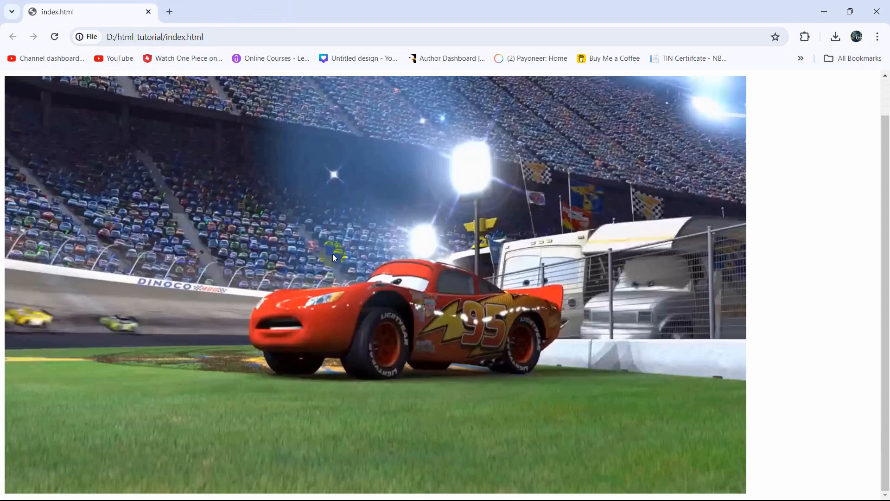
{"action": "left_click", "coordinate": [172, 486]}
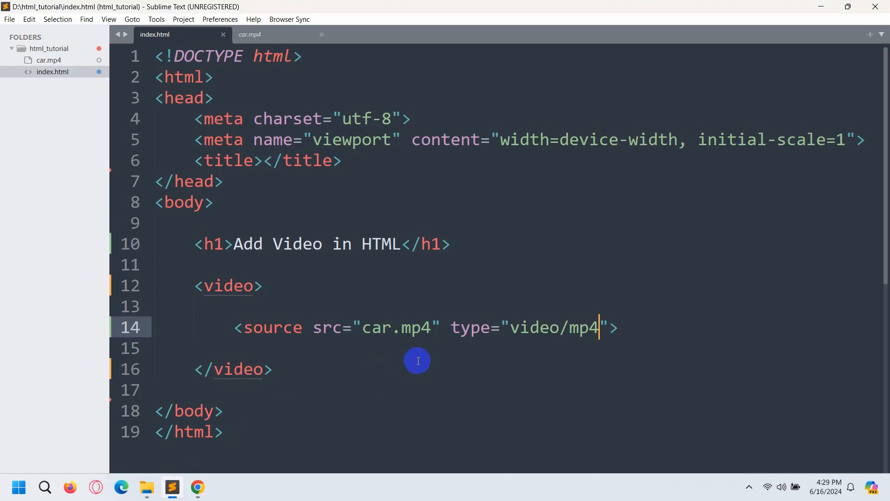
Step: Add the controls attribute to the opening <video> tag
{"action": "left_click", "coordinate": [260, 286]}
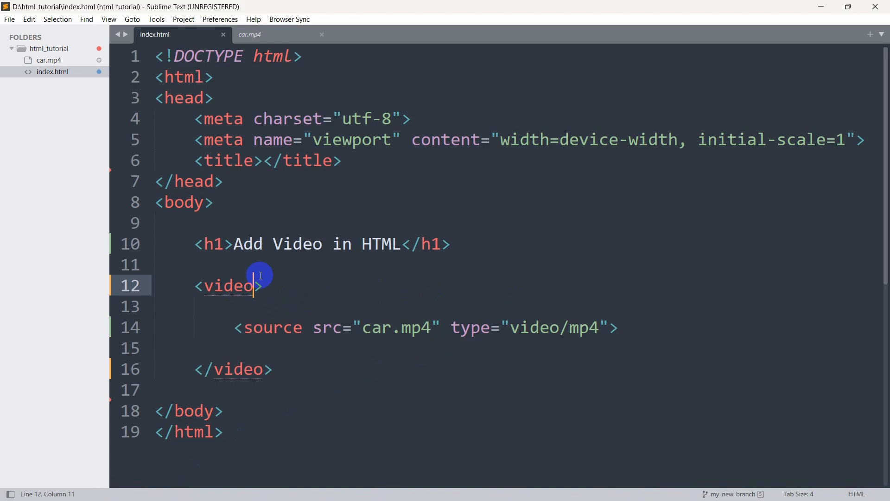
{"action": "type", "text": "con"}
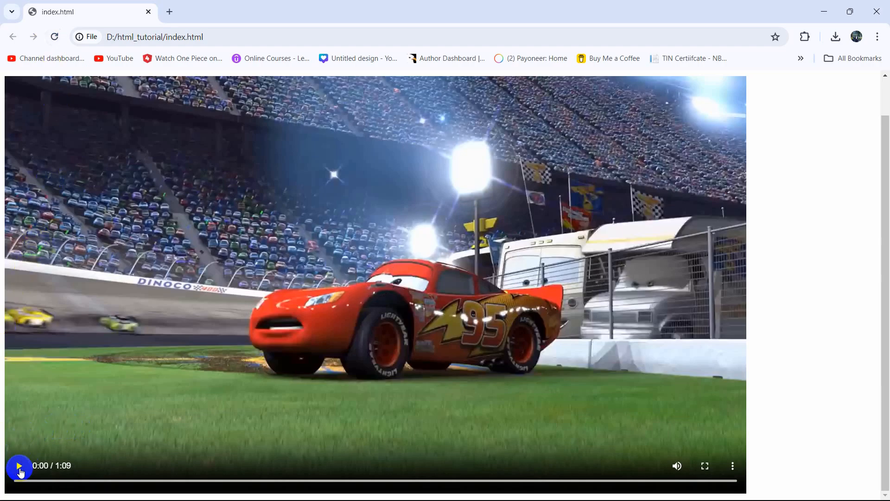
Step: Play the video and test its sound, then mark the video tag muted and return to Chrome
{"action": "left_click", "coordinate": [19, 465]}
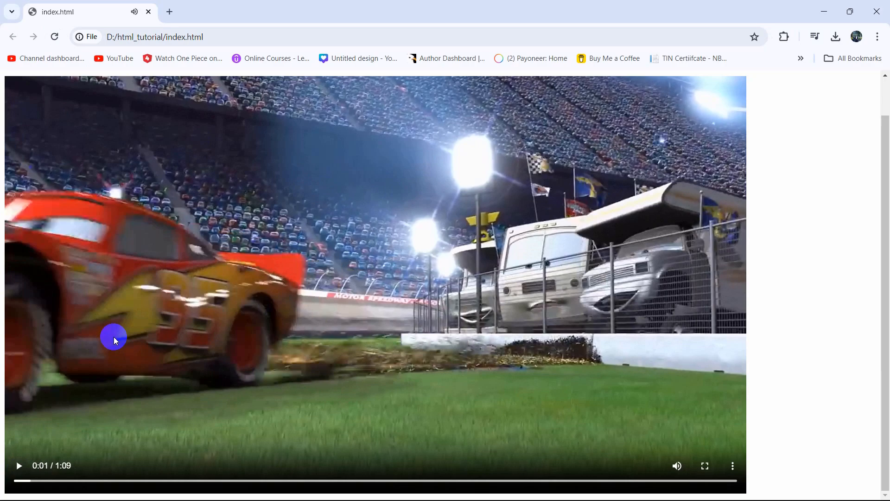
{"action": "mouse_move", "coordinate": [237, 313]}
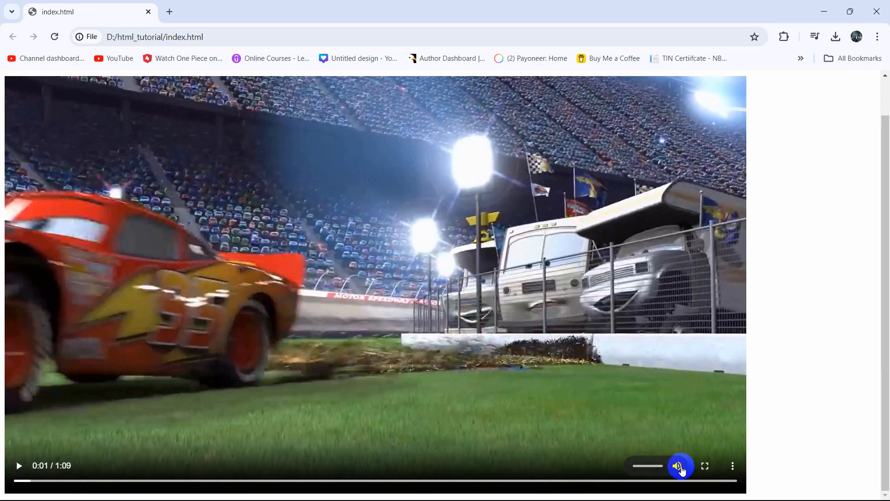
{"action": "left_click", "coordinate": [680, 466]}
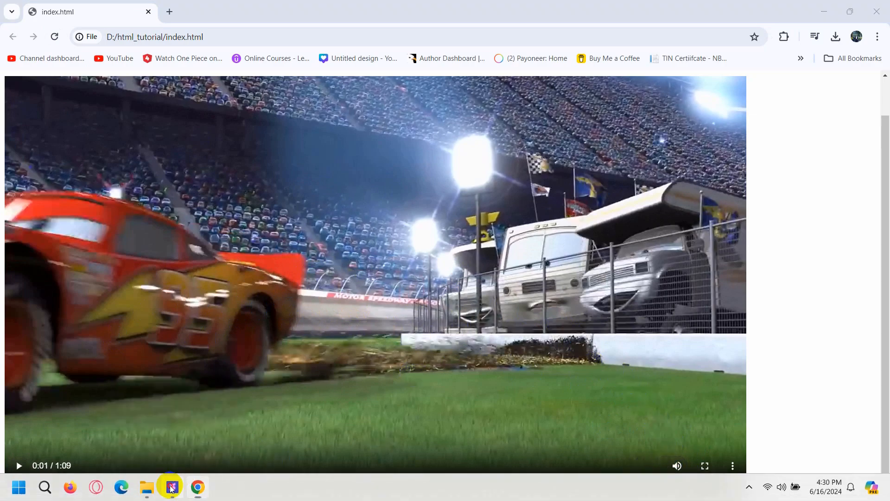
{"action": "left_click", "coordinate": [171, 487]}
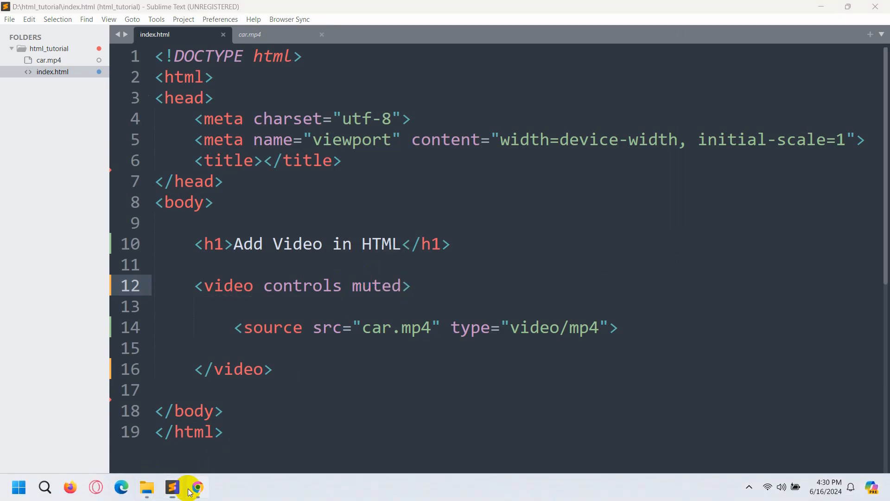
{"action": "left_click", "coordinate": [196, 487]}
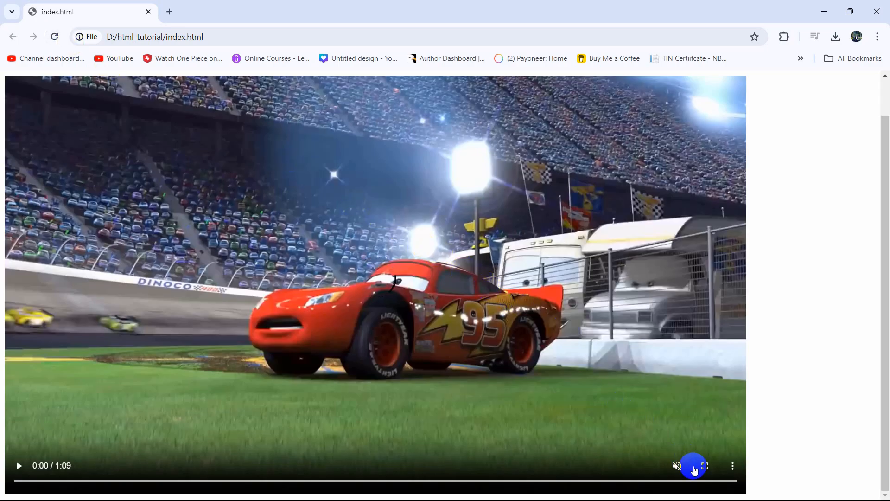
{"action": "mouse_move", "coordinate": [342, 393]}
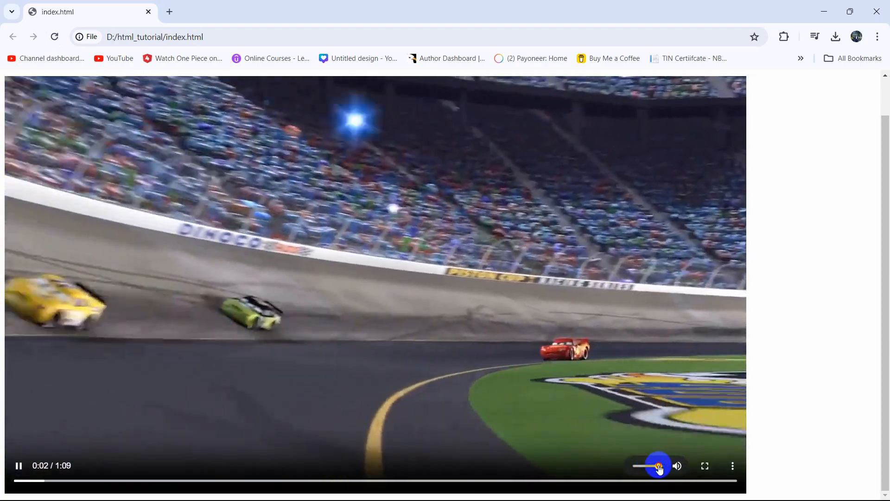
Step: Silence the volume and let the muted video play through to 1:09
{"action": "left_click", "coordinate": [677, 466]}
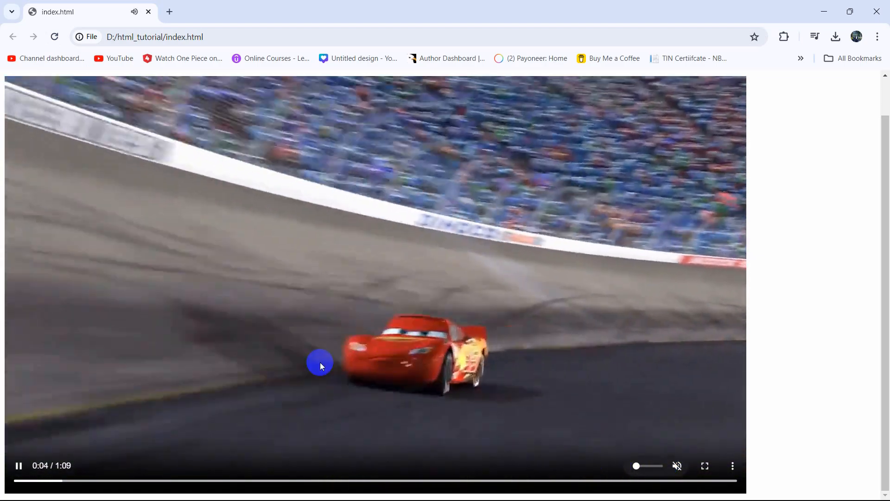
{"action": "left_click", "coordinate": [18, 465]}
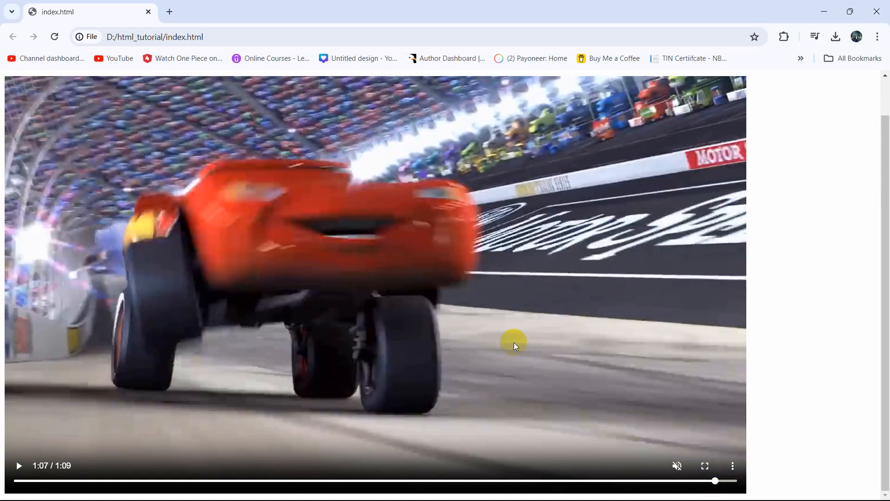
{"action": "left_click", "coordinate": [513, 345]}
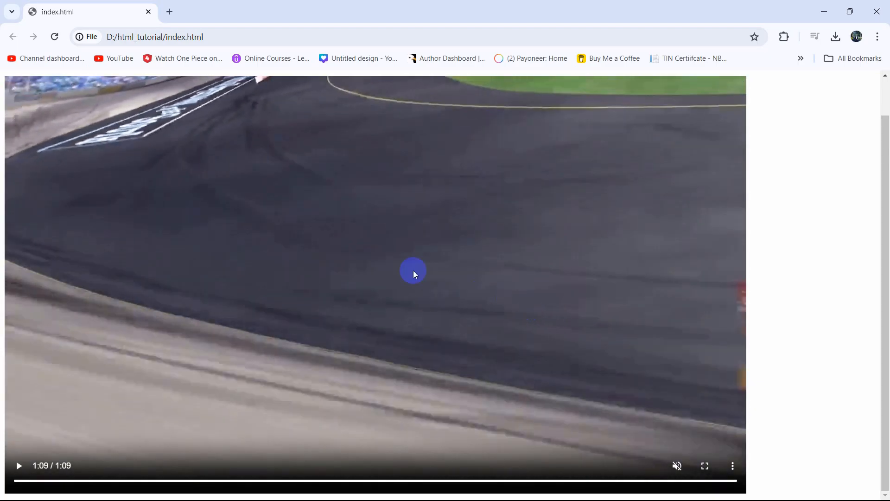
{"action": "mouse_move", "coordinate": [321, 182]}
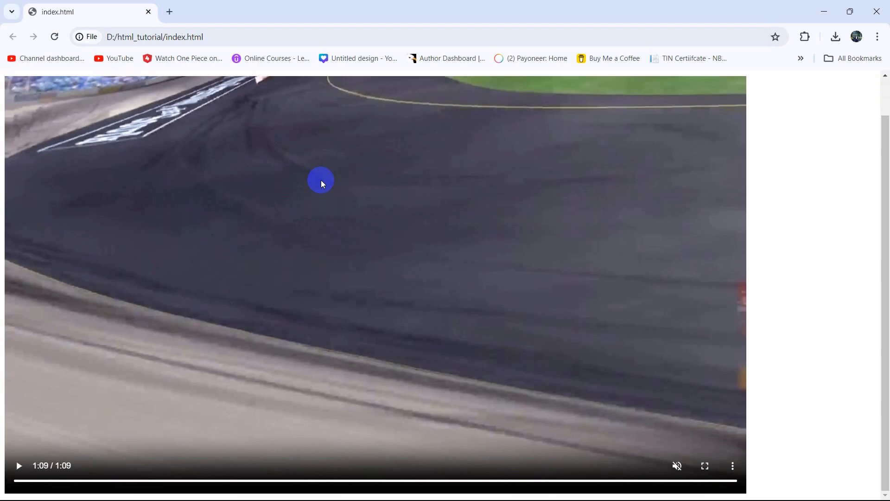
{"action": "mouse_move", "coordinate": [384, 181]}
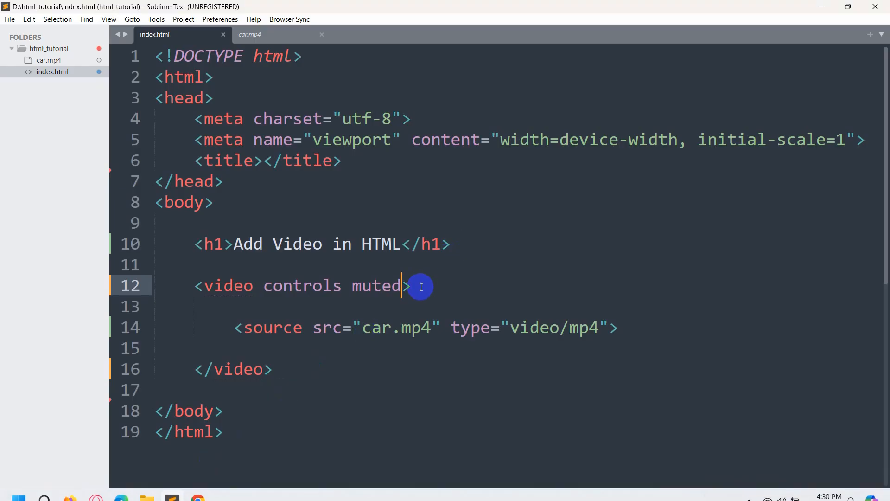
Step: Add the autoplay attribute after muted in the video tag and save
{"action": "type", "text": "au"}
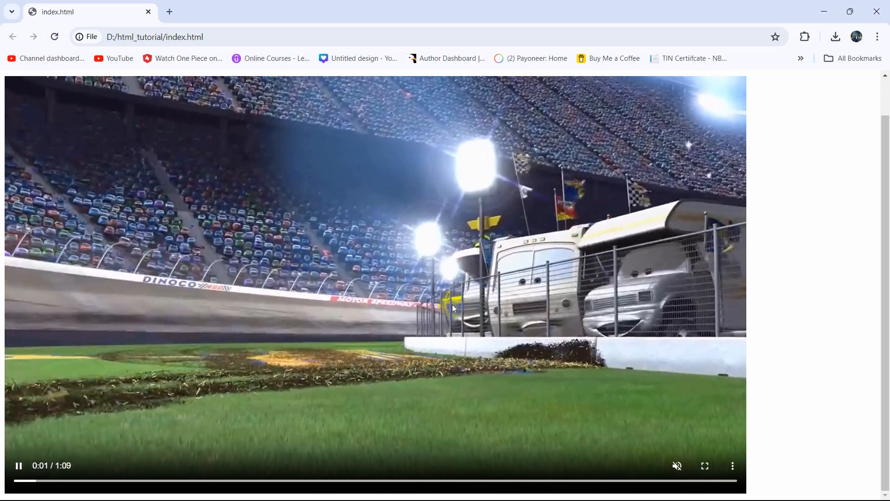
Step: Pause the autoplaying video in Chrome and return to the code editor
{"action": "left_click", "coordinate": [718, 480]}
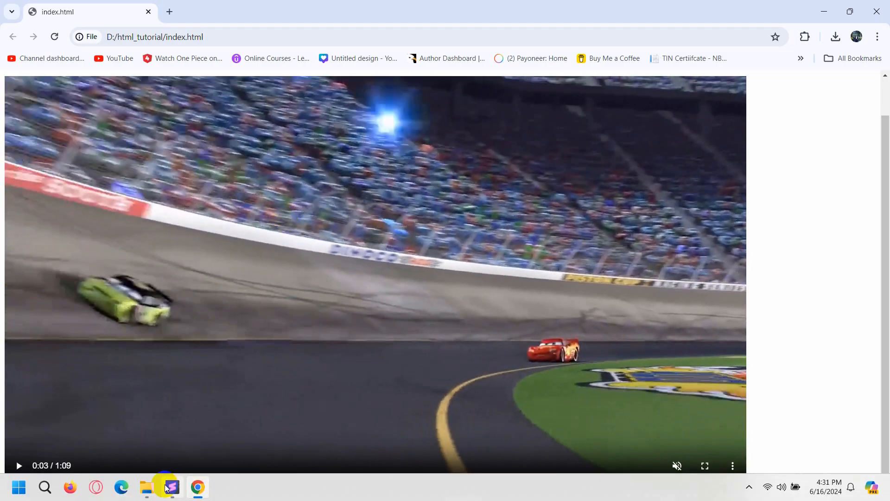
{"action": "left_click", "coordinate": [171, 487]}
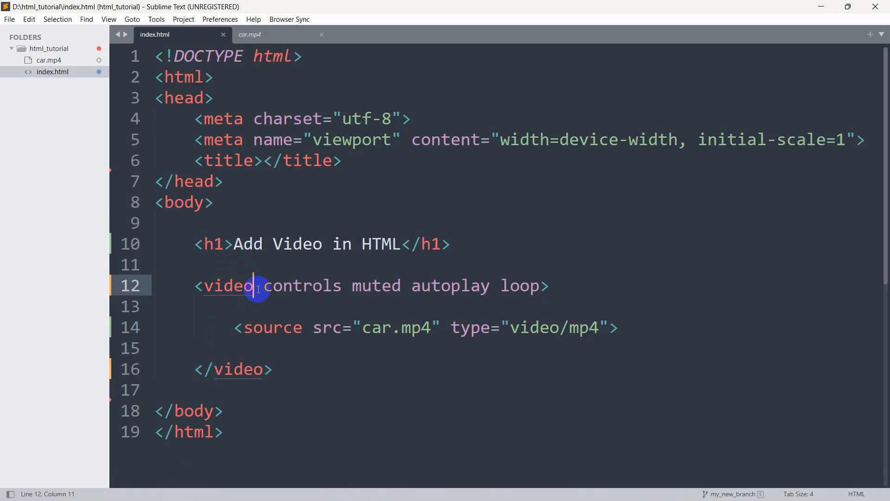
Step: Give the video tag width="800" and a height attribute, then save
{"action": "type", "text": "width=\"800"}
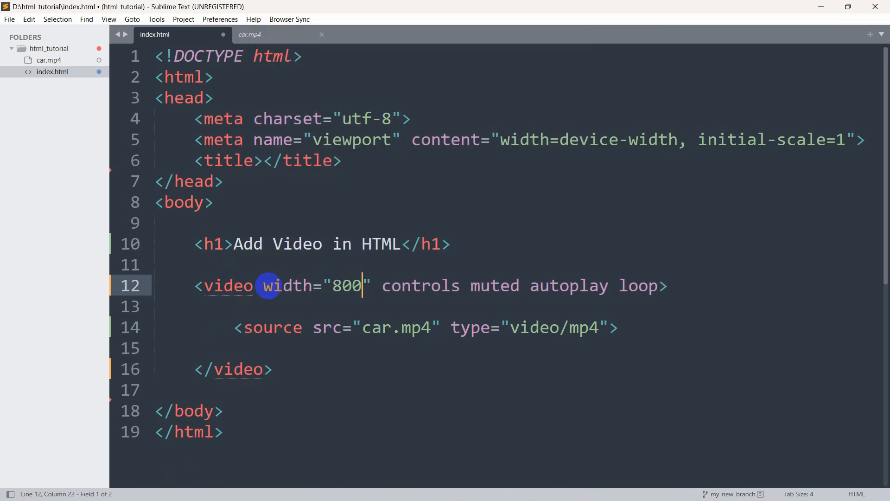
{"action": "type", "text": "he"}
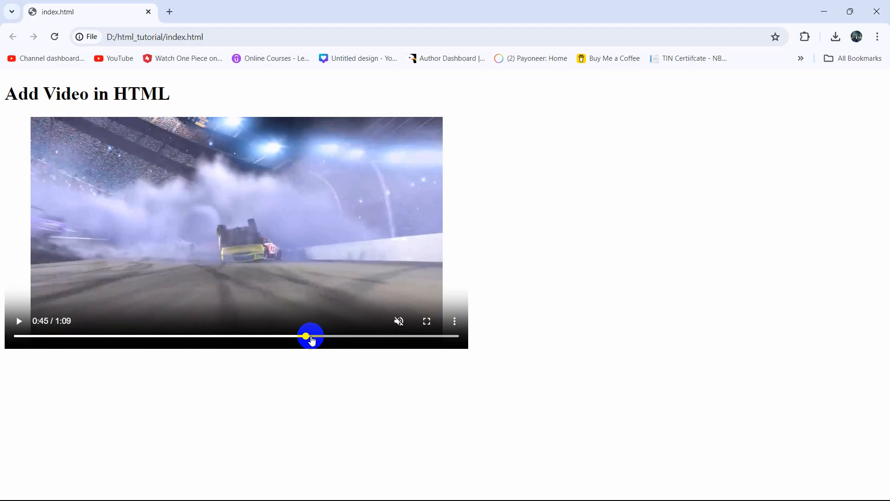
Step: Seek the resized video to around 0:45 and resume playback
{"action": "left_click", "coordinate": [18, 321]}
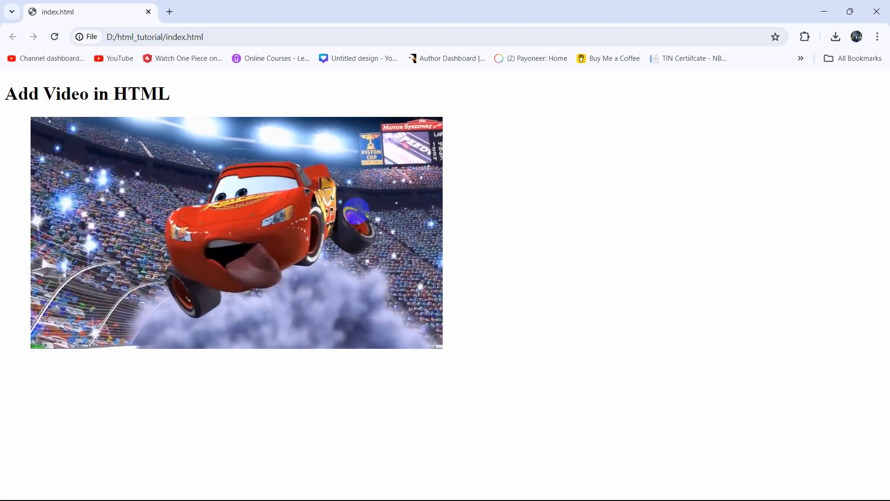
{"action": "left_click", "coordinate": [236, 231]}
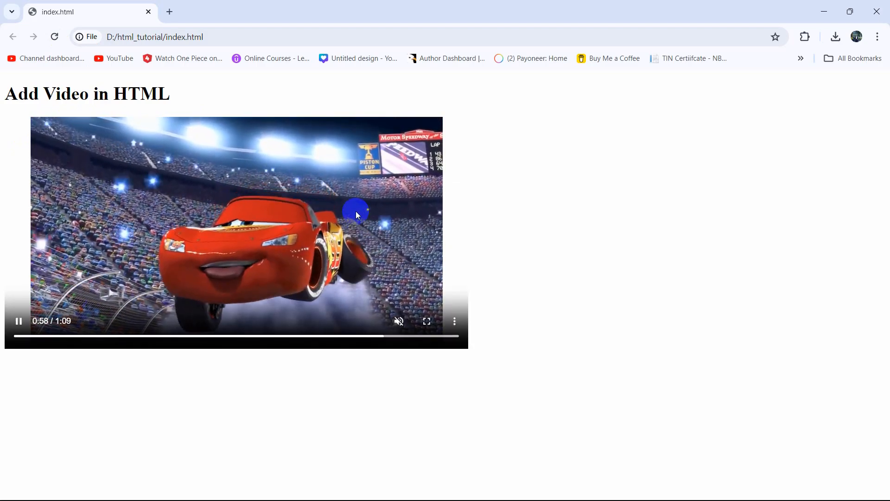